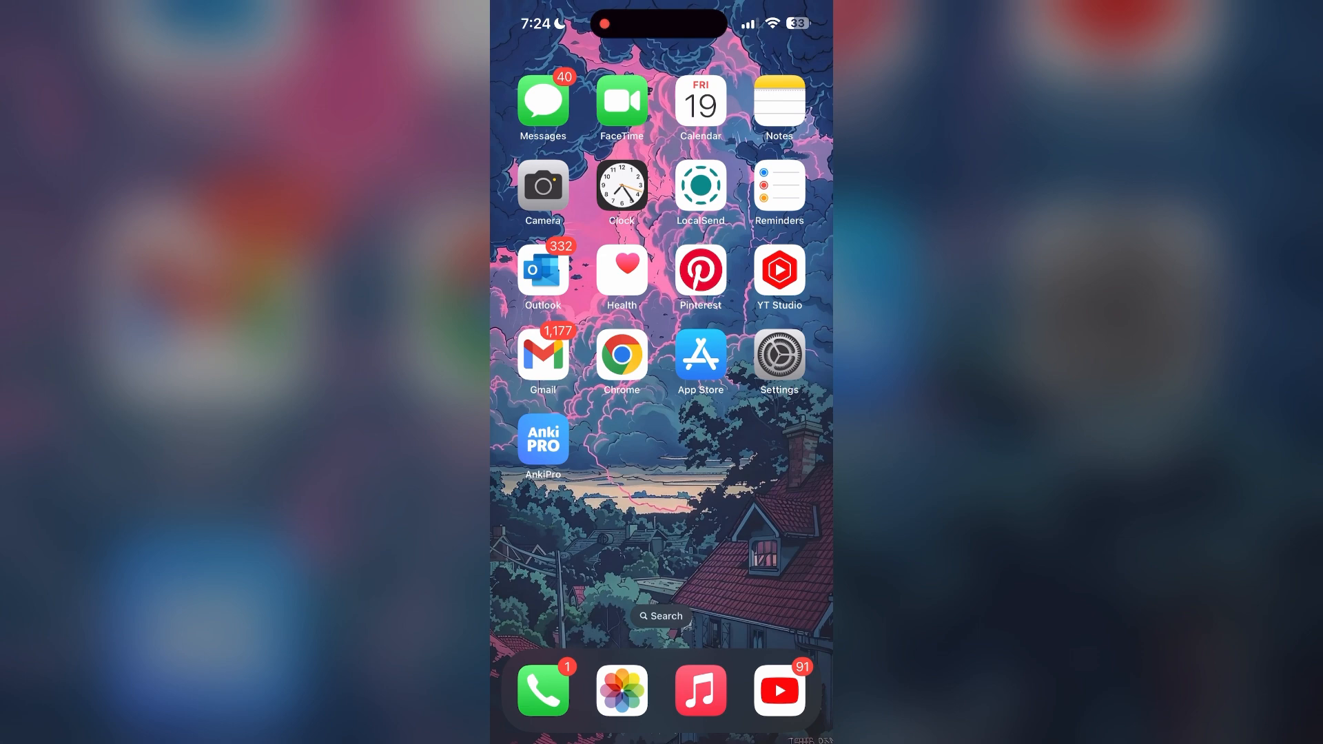
Step: Launch Chrome from the iPhone home screen to show the Turbify login page
{"action": "left_click_drag", "start_coordinate": [794, 25], "coordinate": [793, 253]}
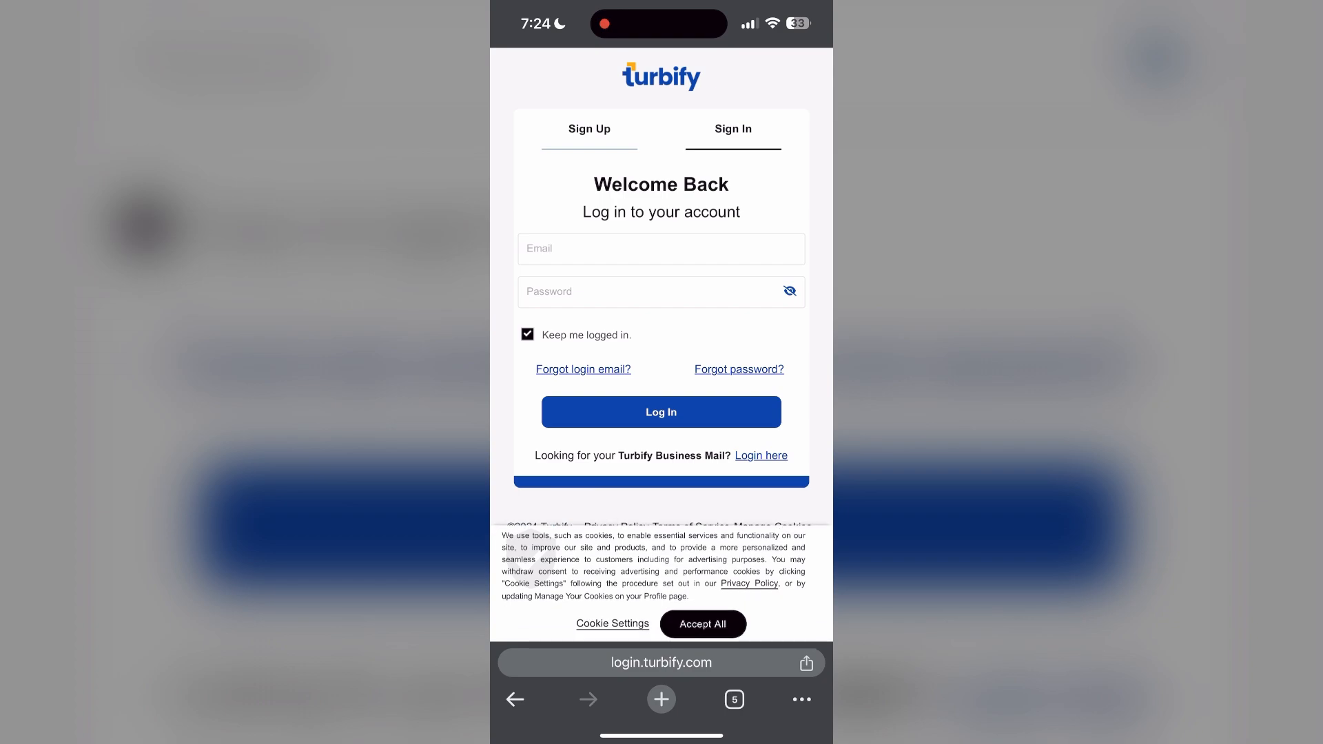
Step: Open Chrome's three-dot More menu from the bottom toolbar
{"action": "left_click", "coordinate": [800, 699]}
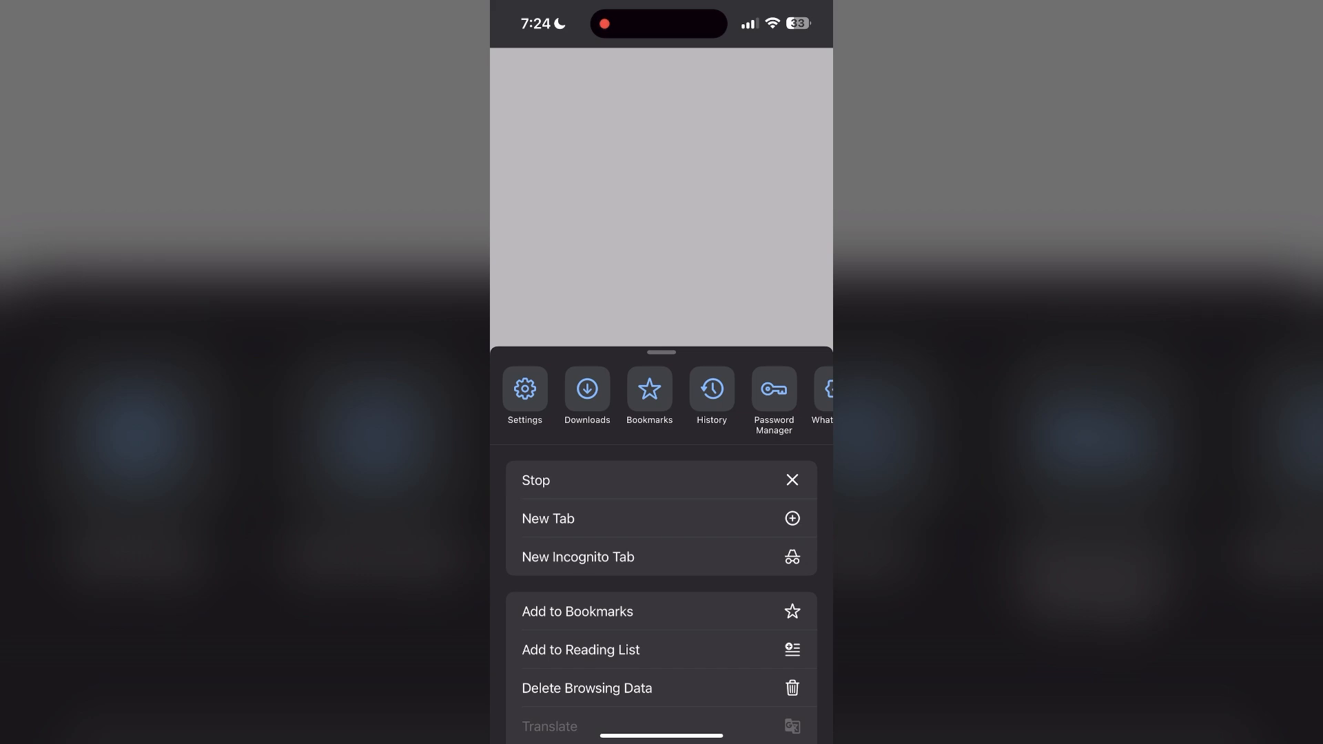
Step: From History, delete All Time browsing history, cookies and cached files, and confirm
{"action": "left_click", "coordinate": [712, 389]}
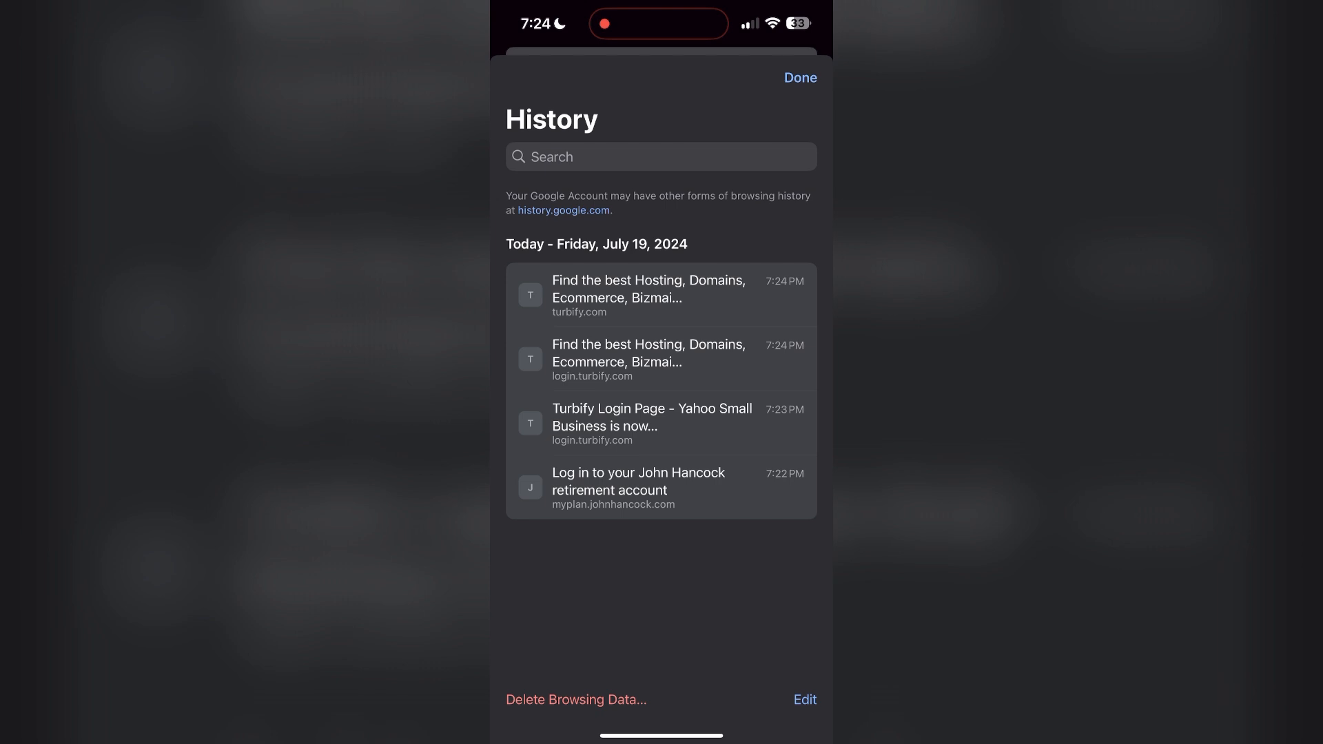
{"action": "left_click", "coordinate": [575, 700]}
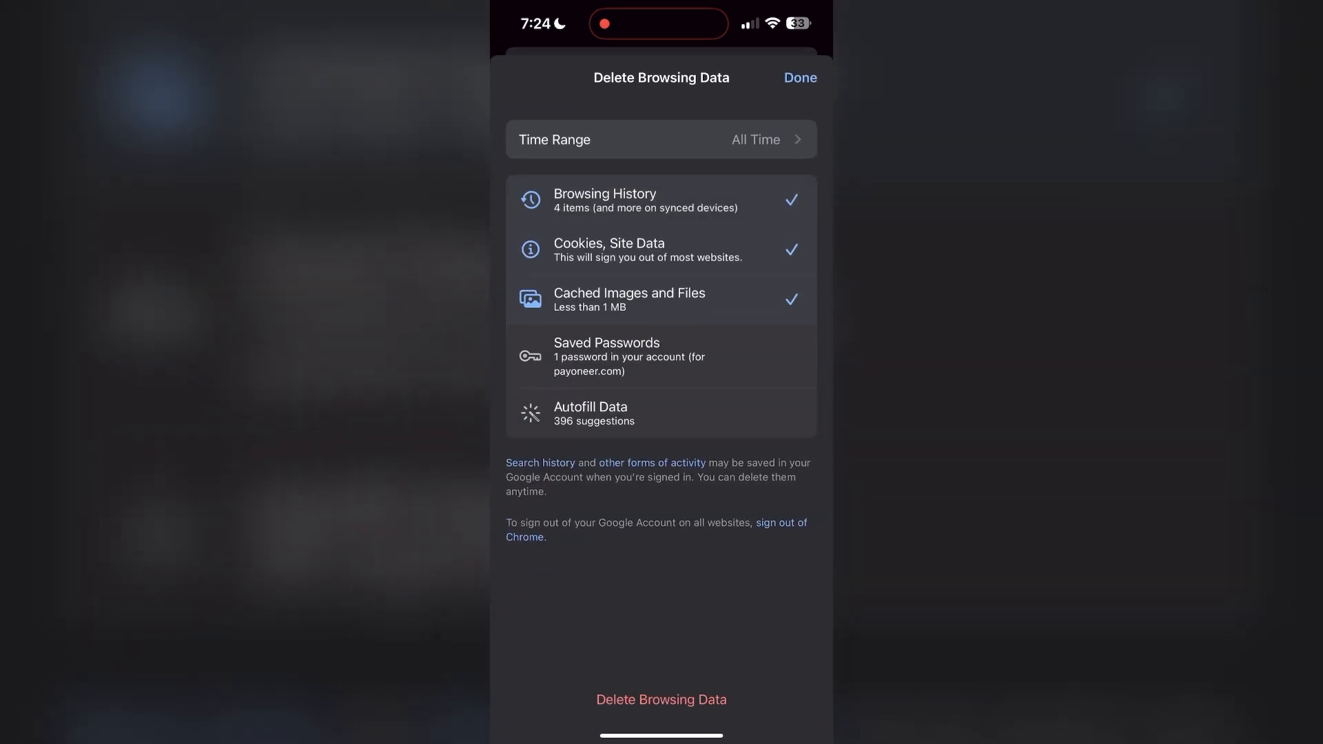
{"action": "left_click", "coordinate": [661, 140]}
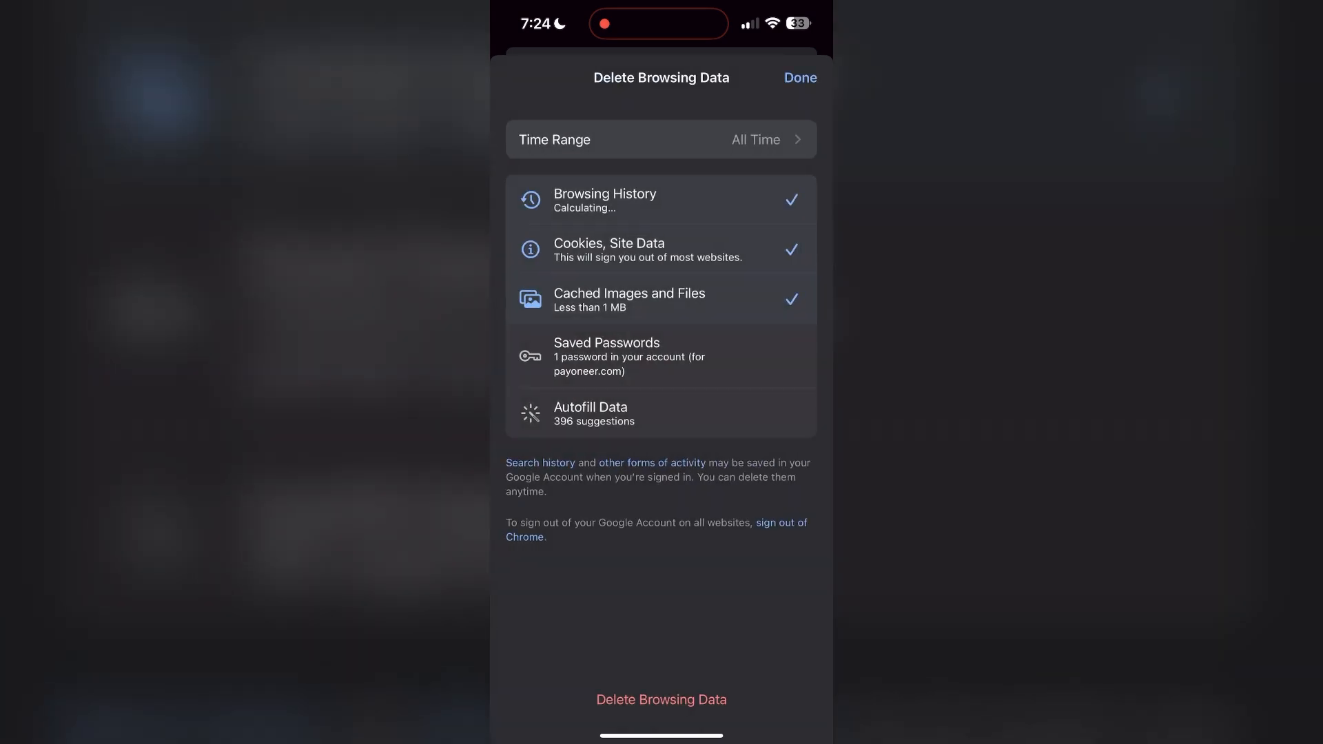
{"action": "left_click", "coordinate": [661, 700]}
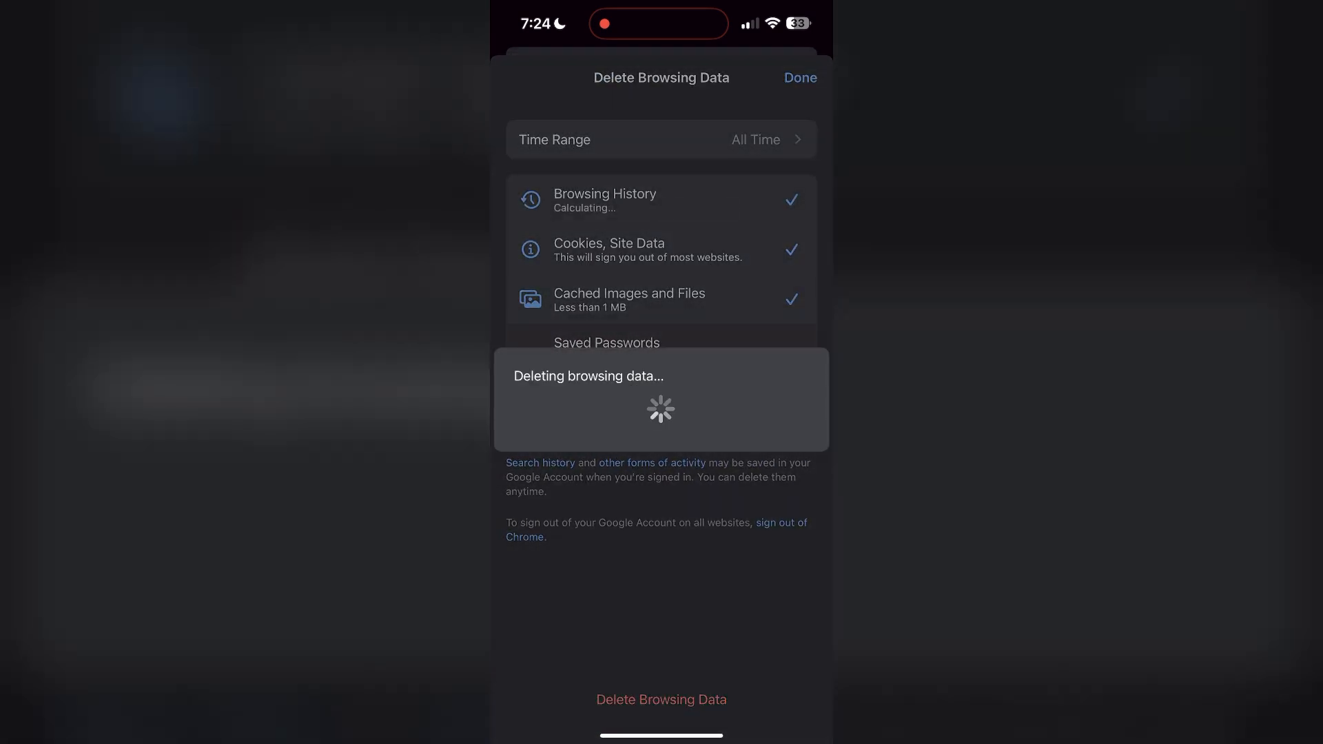